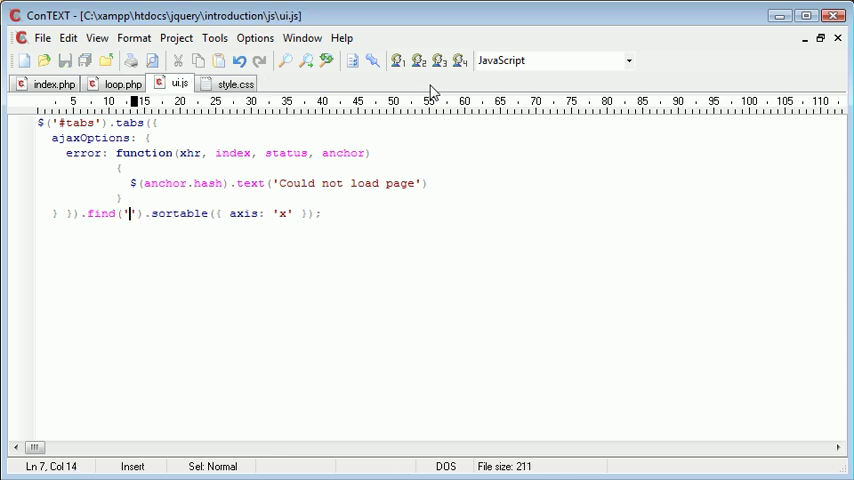
Enter '.ui-tabs-nav' as the find() selector ahead of .sortable({ axis: 'x' }) in ui.js
{"action": "type", "text": ".ui"}
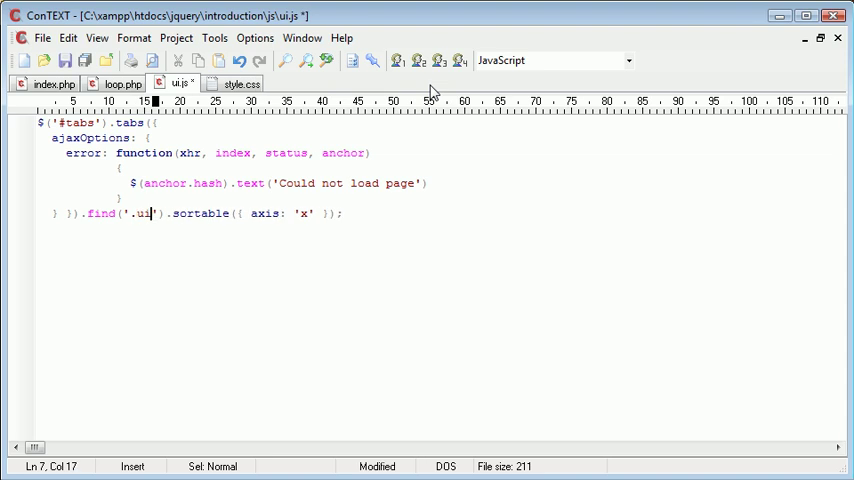
{"action": "type", "text": "-t"}
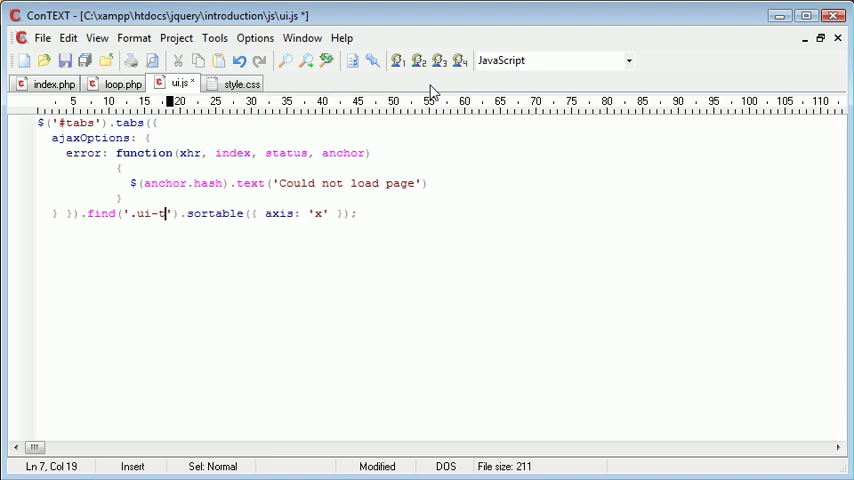
{"action": "type", "text": "abs-nav"}
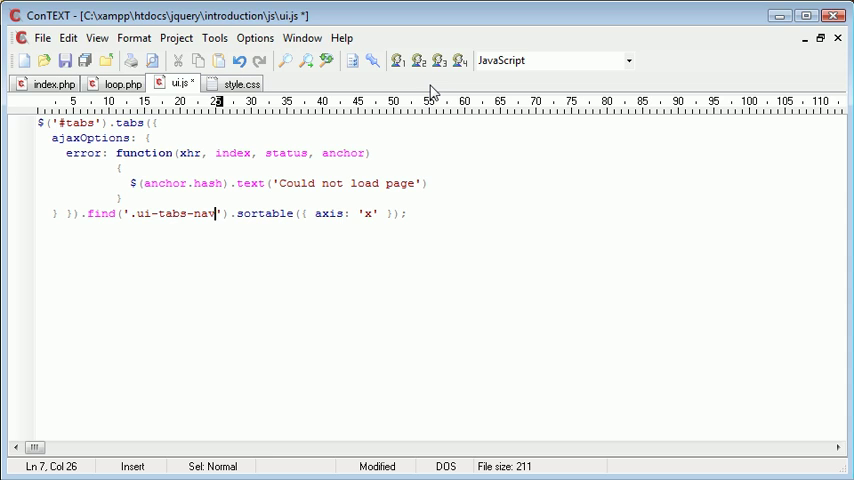
{"action": "double_click", "coordinate": [176, 212]}
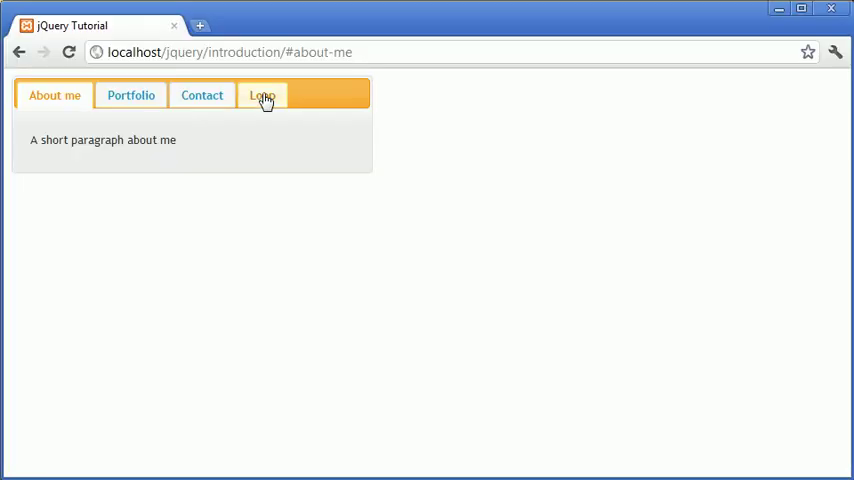
Check a tab on the tutorial page in Chrome before returning to ui.js
{"action": "left_click", "coordinate": [200, 96]}
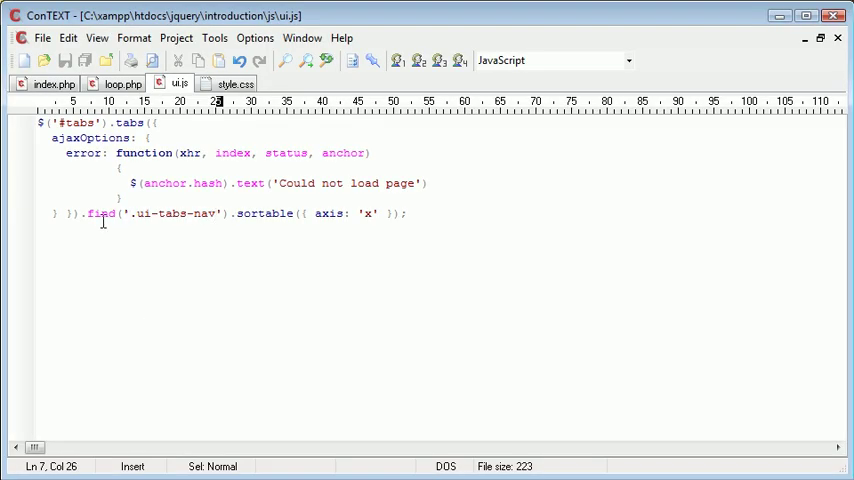
Delete the .find('.ui-tabs-nav').sortable({ axis: 'x' }) call from the tabs script
{"action": "double_click", "coordinate": [174, 212]}
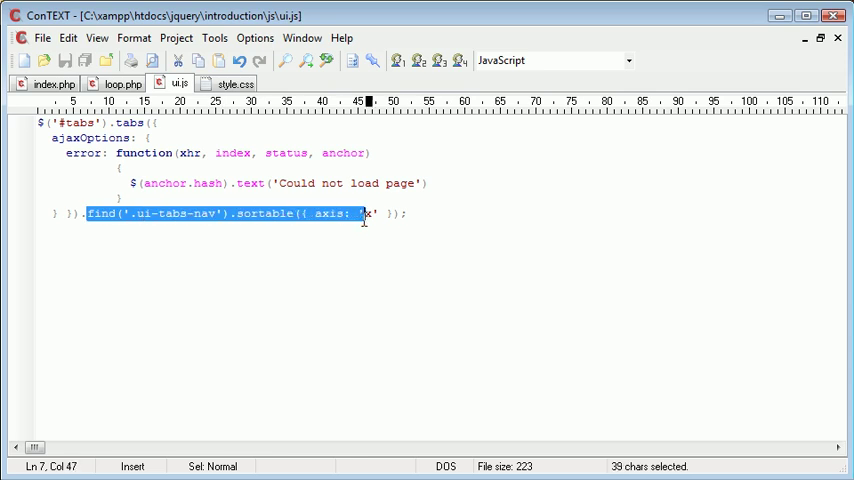
{"action": "key", "text": "Delete"}
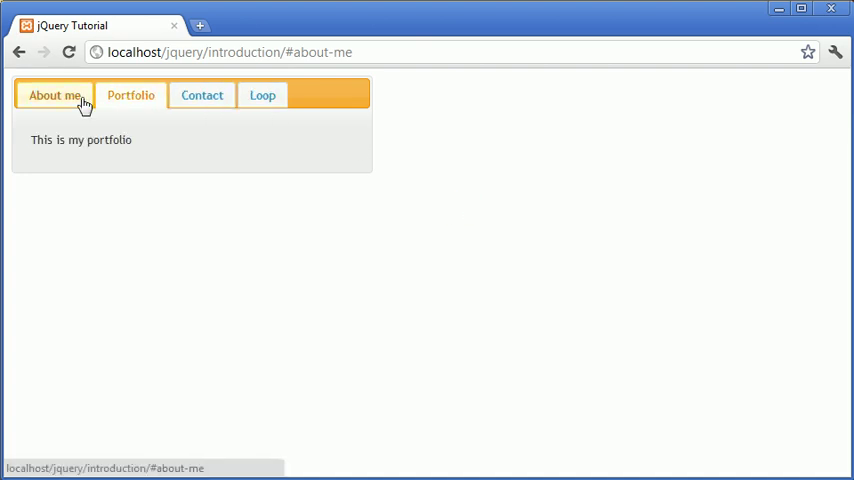
Switch between About me and Contact, reloading to see the page reset to About me
{"action": "left_click", "coordinate": [54, 96]}
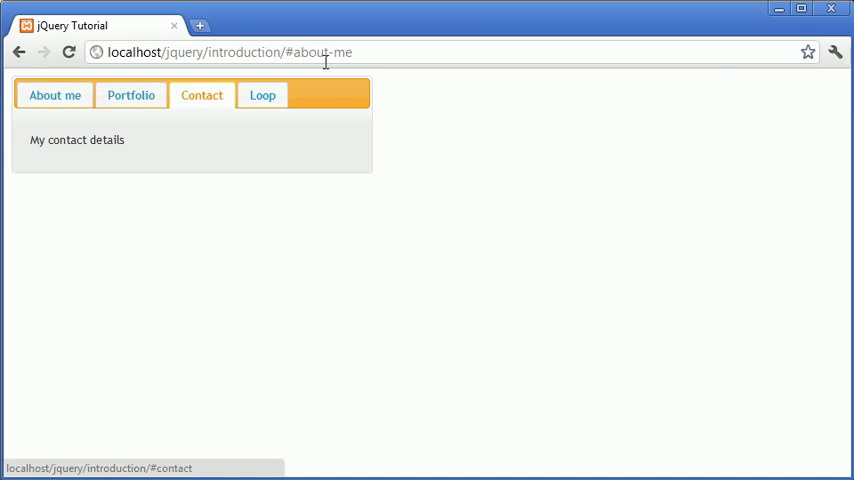
{"action": "left_click", "coordinate": [54, 94]}
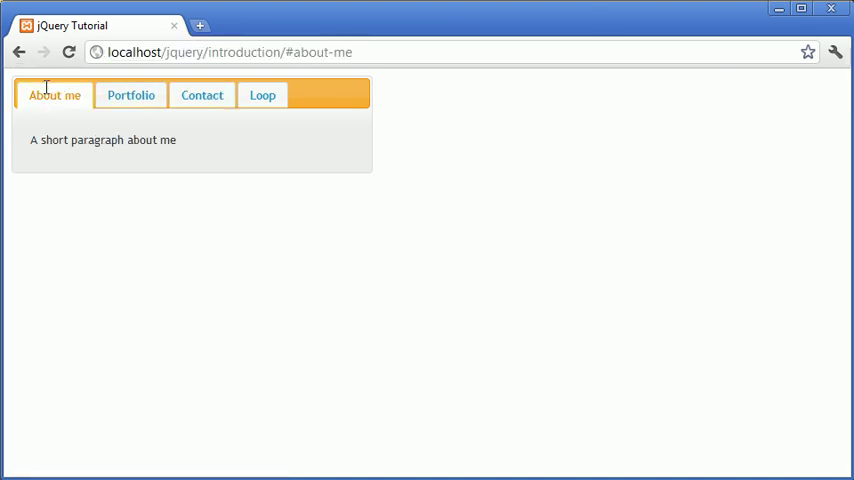
{"action": "mouse_move", "coordinate": [54, 96]}
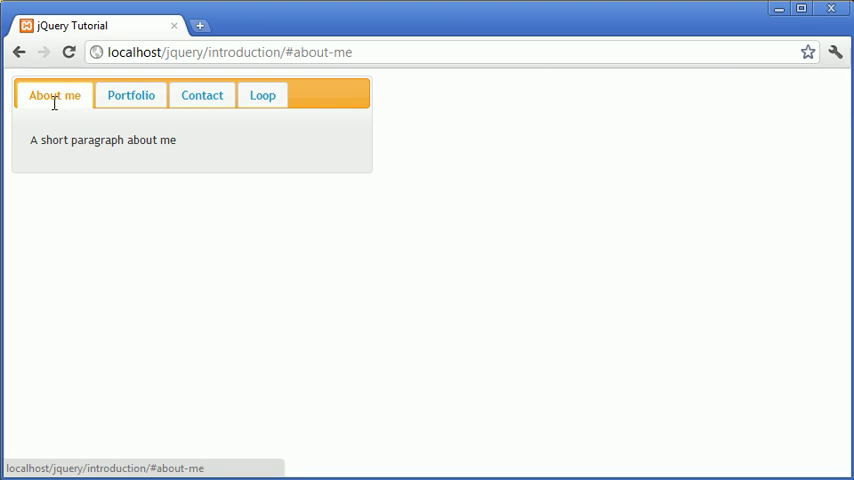
{"action": "left_click", "coordinate": [262, 96]}
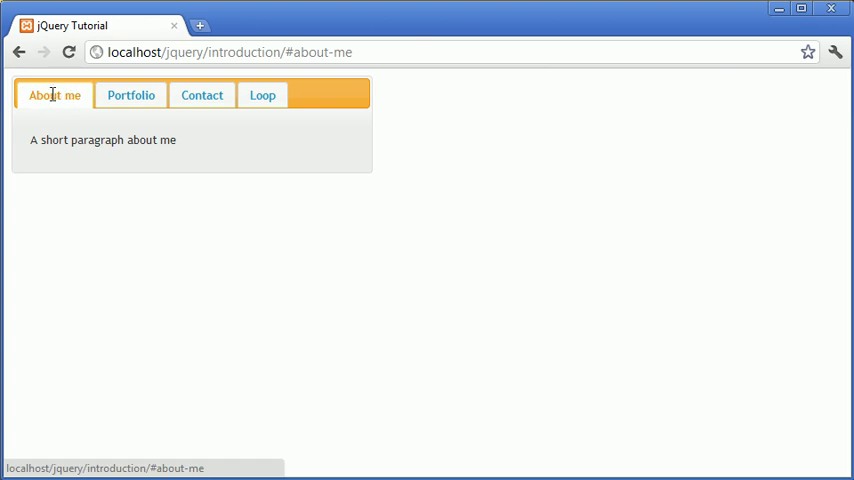
{"action": "mouse_move", "coordinate": [300, 136]}
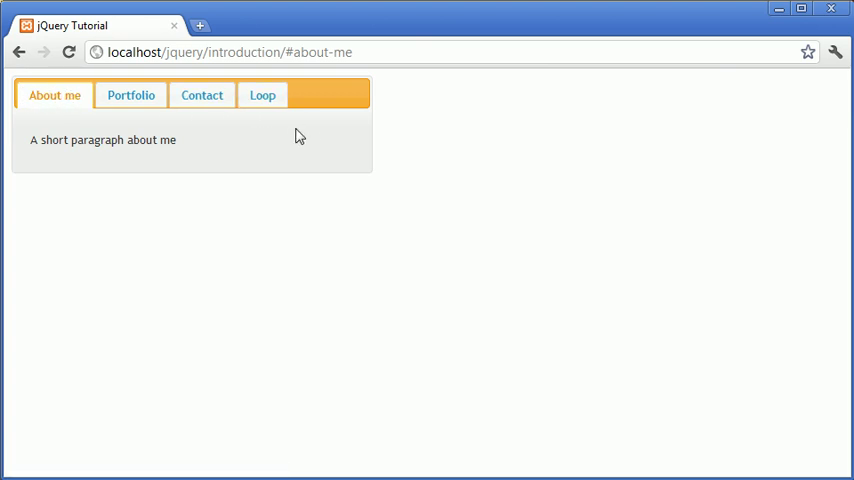
{"action": "left_click", "coordinate": [202, 94]}
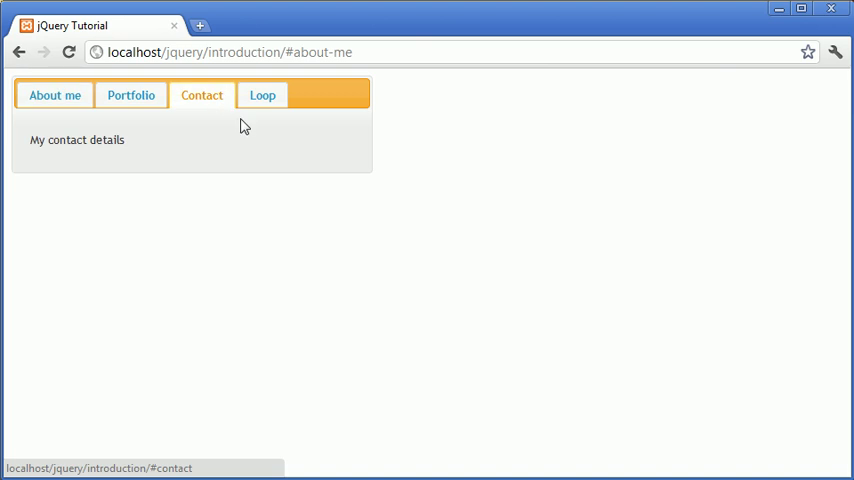
{"action": "mouse_move", "coordinate": [202, 96]}
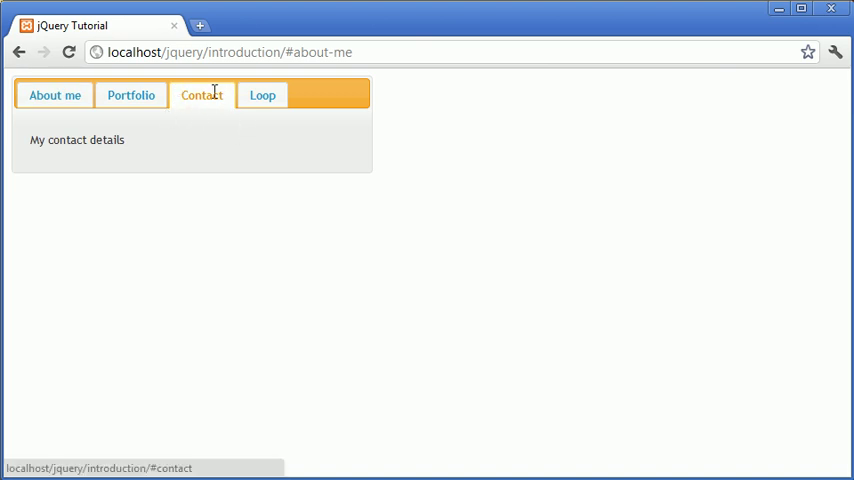
{"action": "mouse_move", "coordinate": [194, 100]}
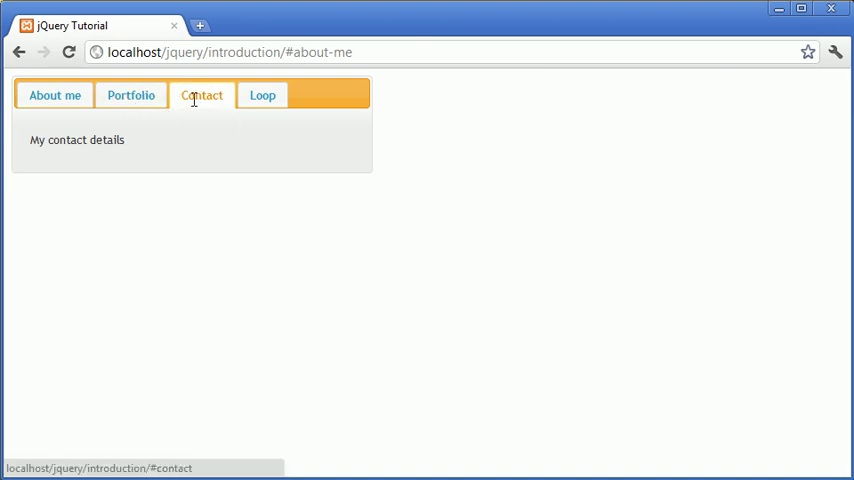
Reselect Contact and reload again to confirm the chosen tab is not kept
{"action": "left_click", "coordinate": [230, 52]}
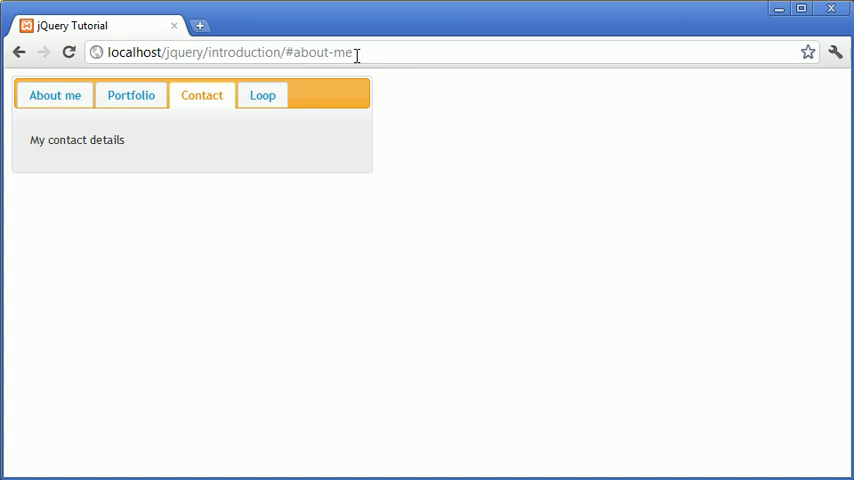
{"action": "left_click", "coordinate": [54, 94]}
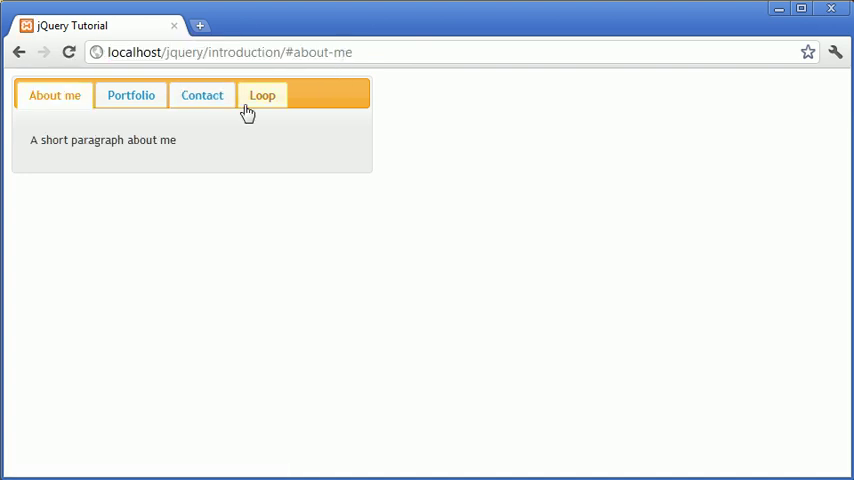
{"action": "left_click", "coordinate": [200, 96]}
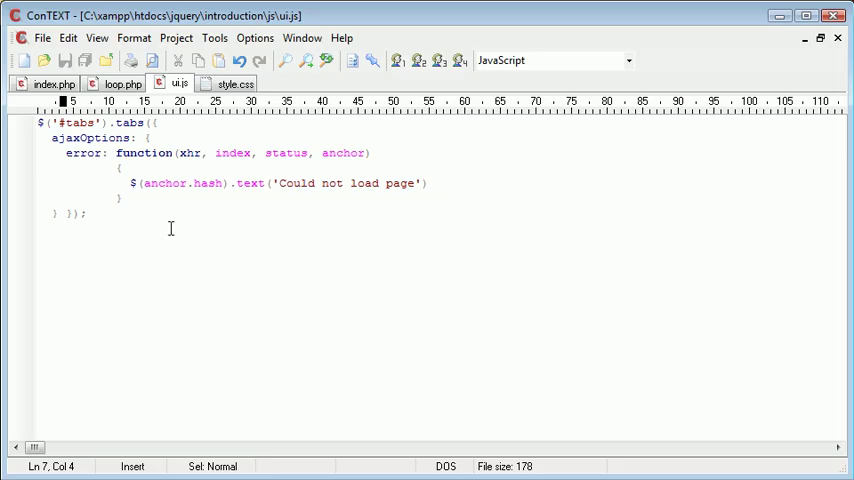
Add ', cookie: { expires: 2 }' after ajaxOptions in the tabs() call
{"action": "type", "text": ", cookie: {"}
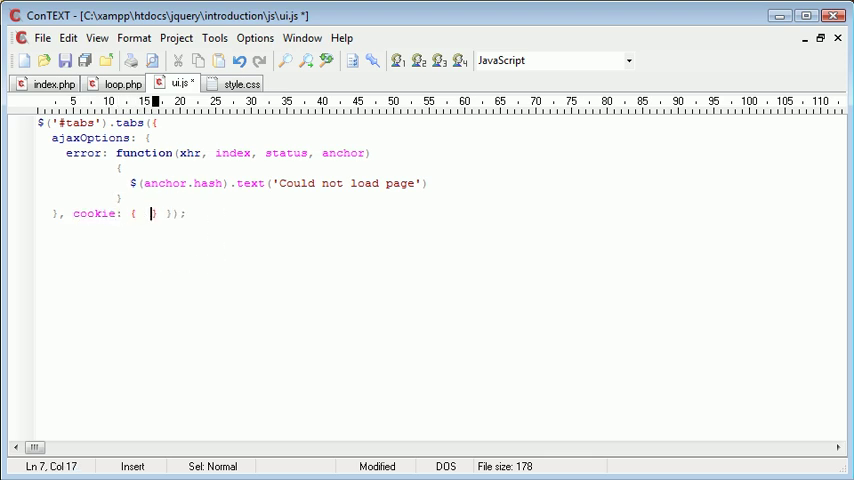
{"action": "type", "text": "expires: 1"}
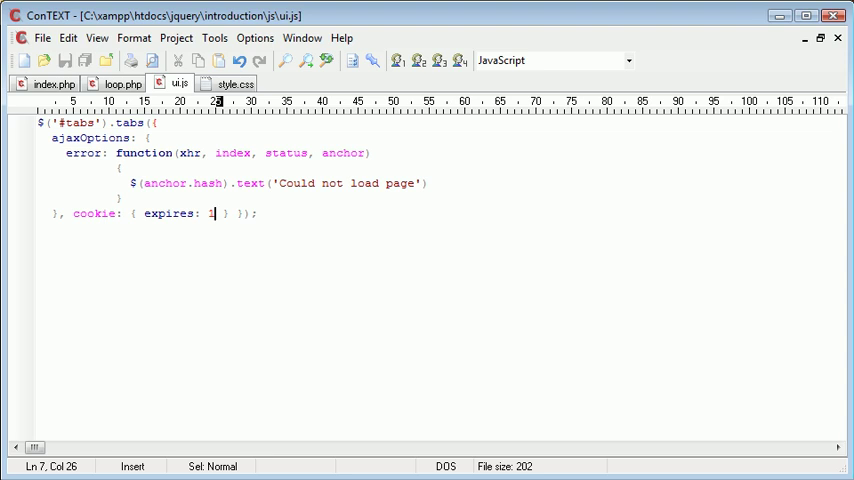
{"action": "mouse_move", "coordinate": [210, 236]}
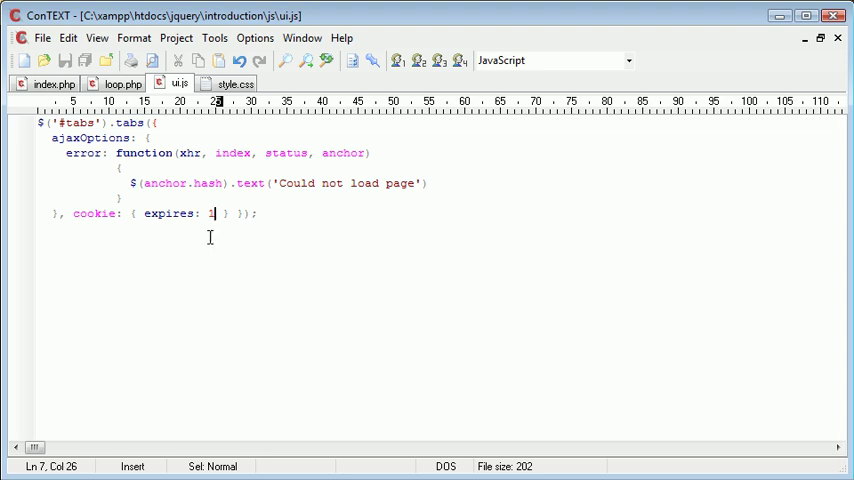
{"action": "type", "text": "2"}
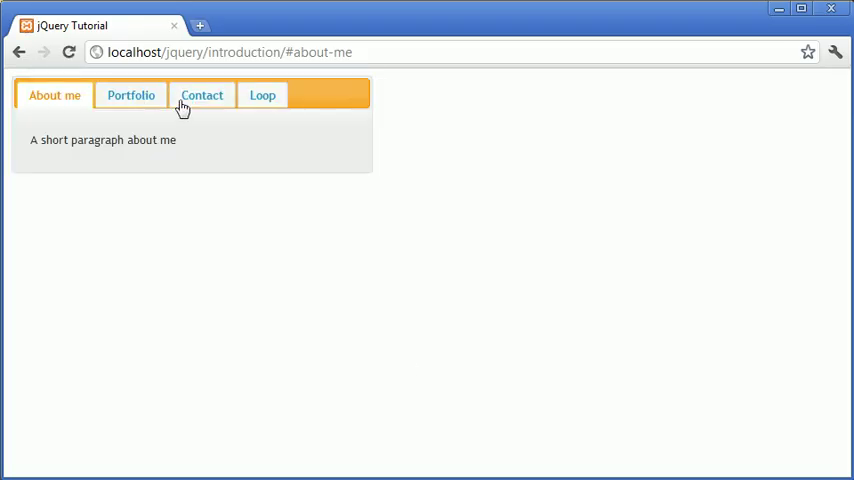
Select Portfolio then Contact so Contact becomes the last chosen tab
{"action": "left_click", "coordinate": [202, 96]}
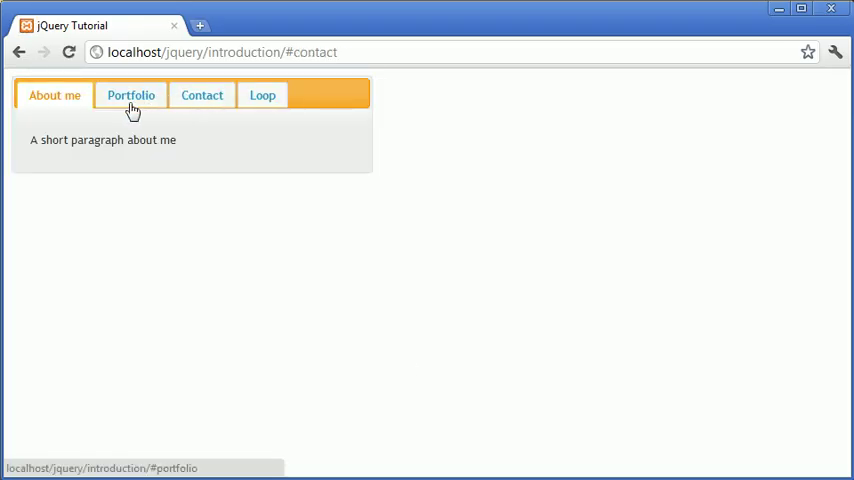
{"action": "mouse_move", "coordinate": [202, 96]}
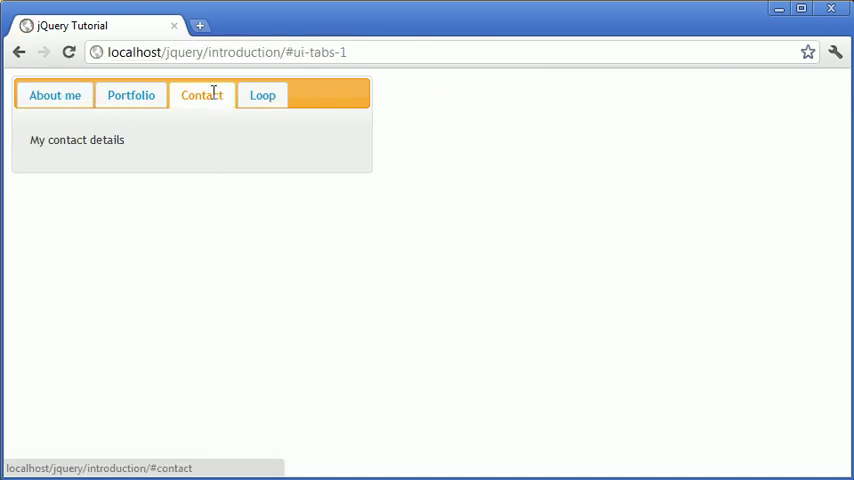
{"action": "left_click", "coordinate": [54, 94]}
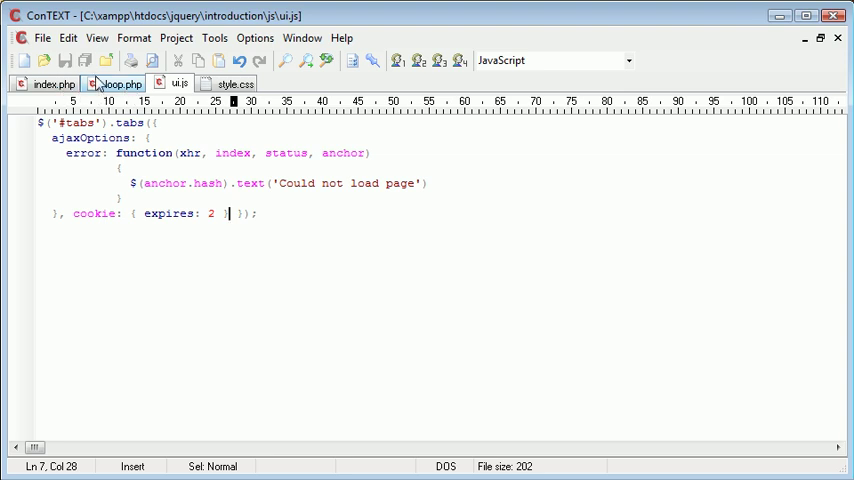
{"action": "mouse_move", "coordinate": [118, 84]}
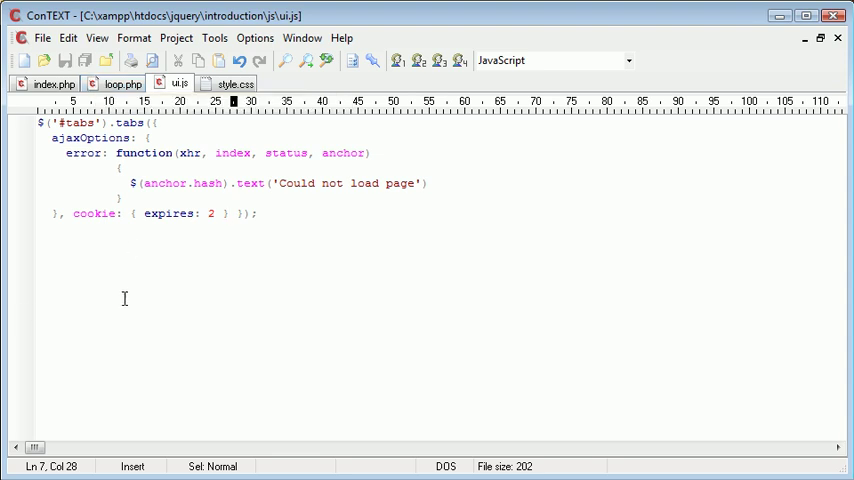
From index.php, browse development-bundle/external to locate jquery.cookie.js
{"action": "left_click", "coordinate": [54, 84]}
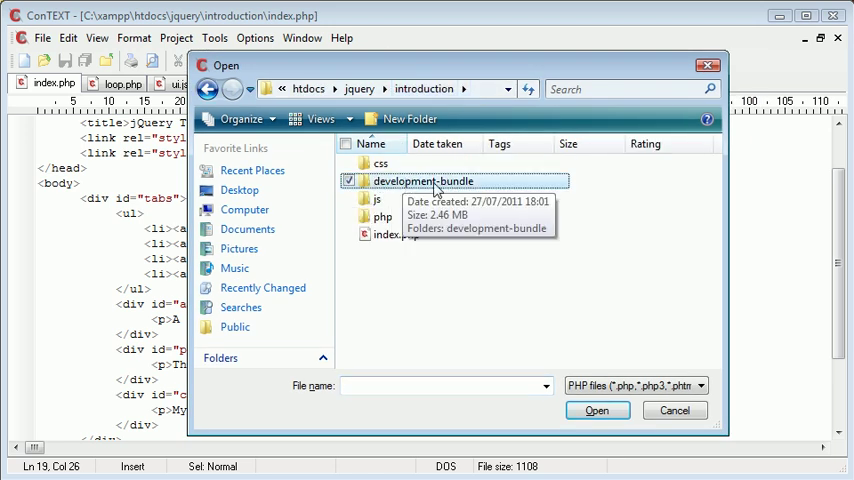
{"action": "double_click", "coordinate": [424, 180]}
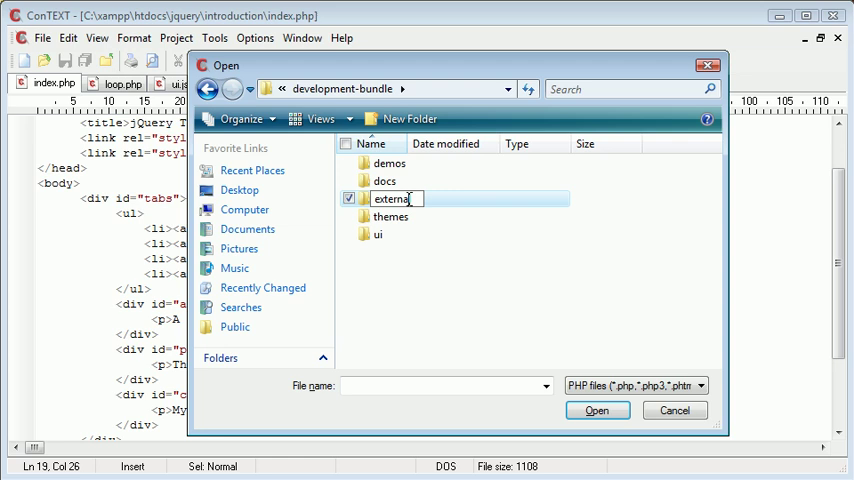
{"action": "double_click", "coordinate": [390, 198]}
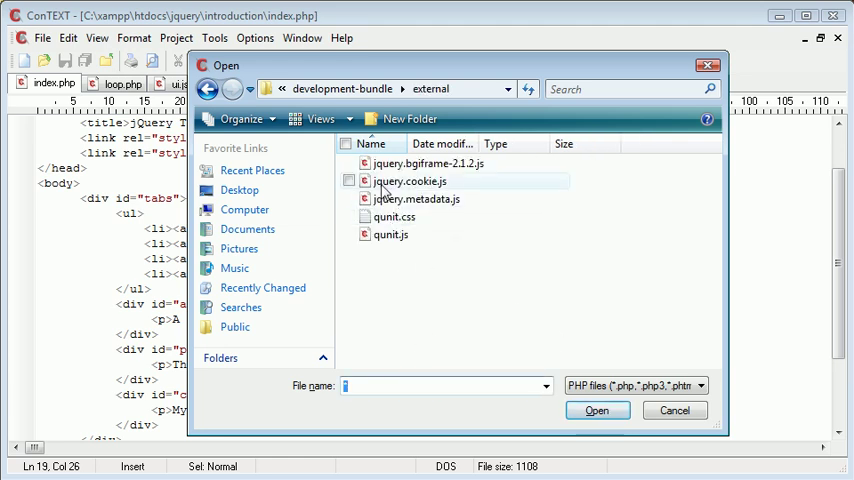
{"action": "left_click", "coordinate": [408, 180]}
{"action": "type", "text": "<cr"}
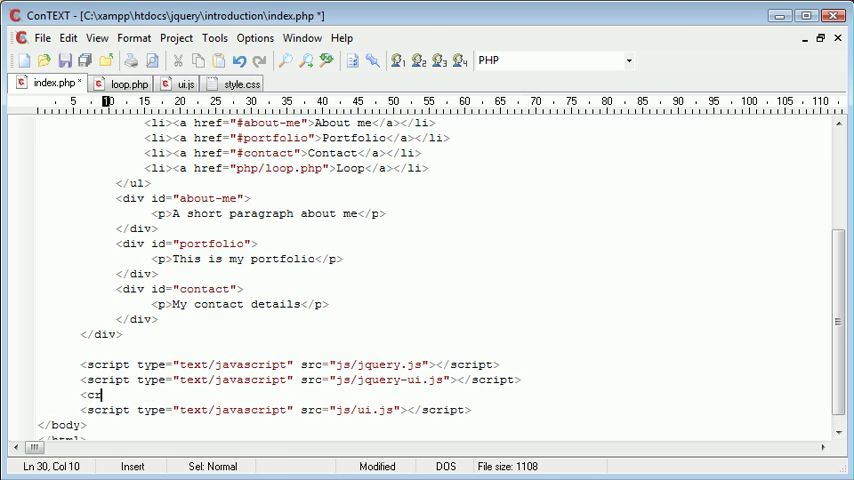
Add a script tag loading development-bundle/external/jquery.cookie.js above the ui.js include and save
{"action": "type", "text": "script></script>"}
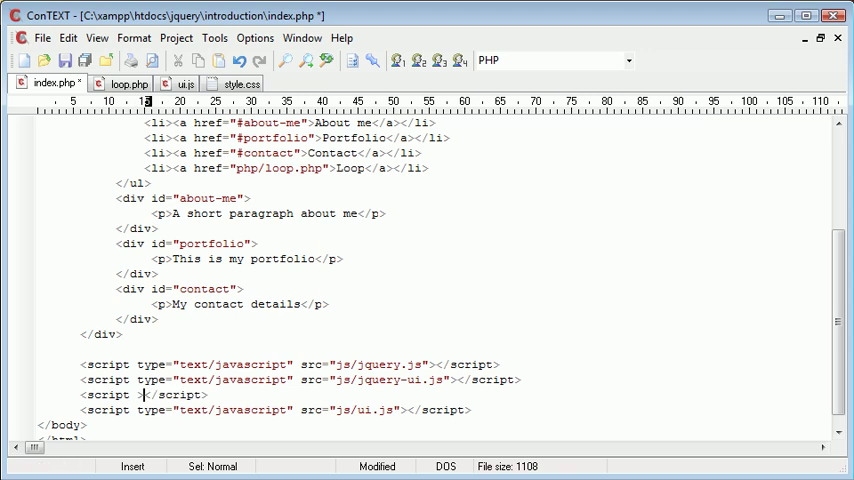
{"action": "type", "text": "type=\"text\""}
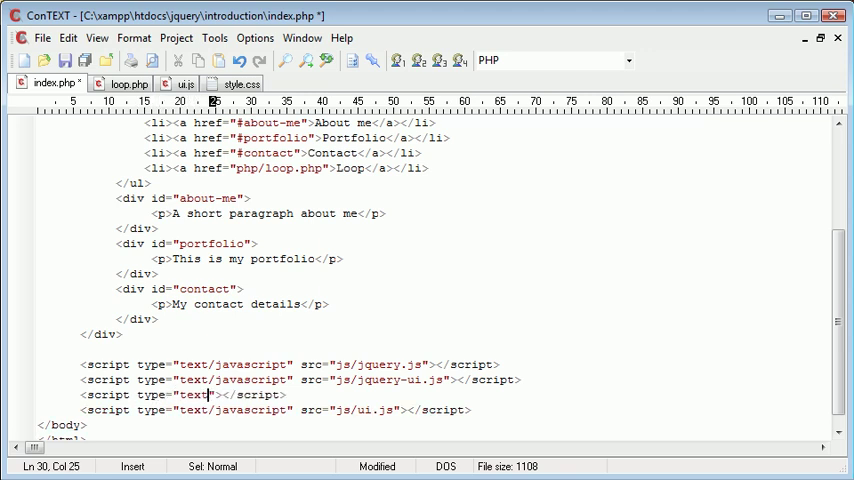
{"action": "type", "text": "javascript"}
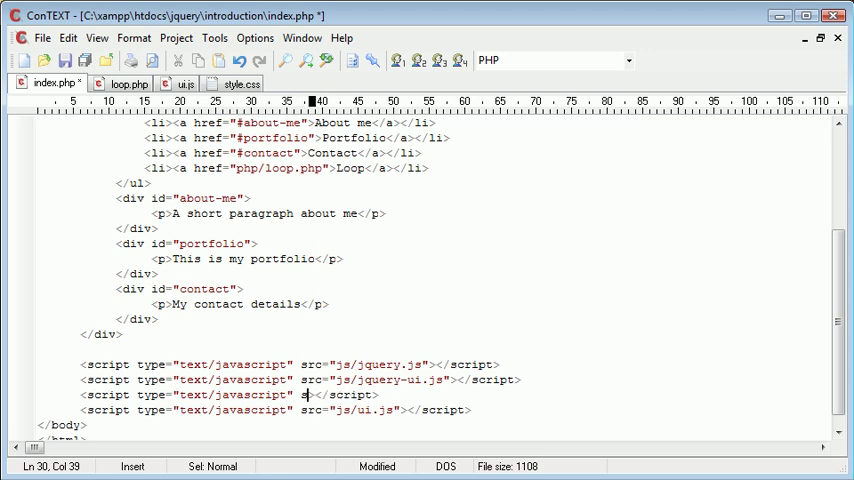
{"action": "type", "text": "development\""}
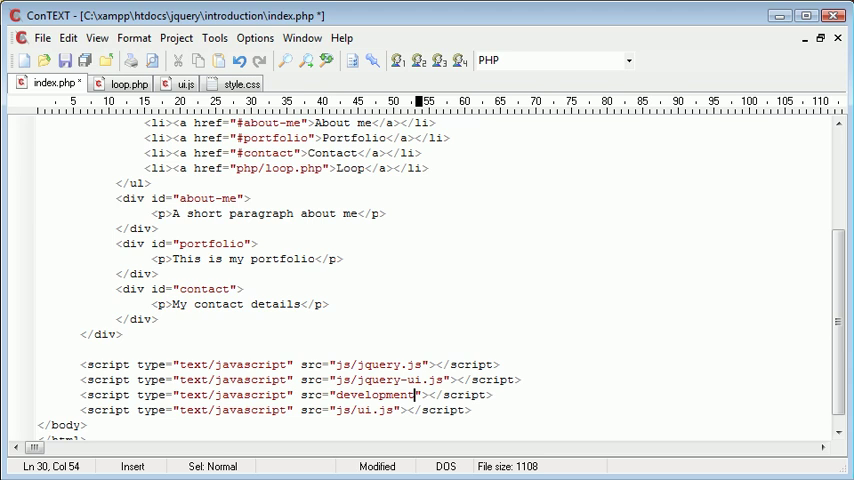
{"action": "type", "text": "-bundle/external/"}
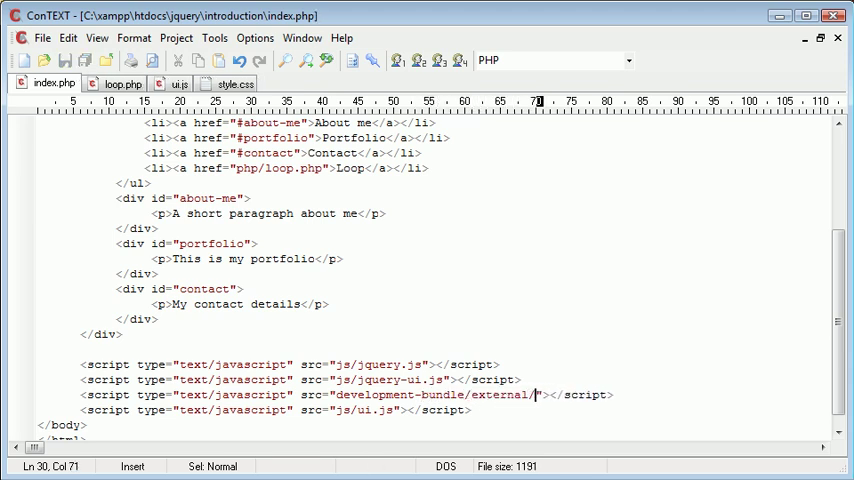
{"action": "type", "text": "jquery.cookie.js"}
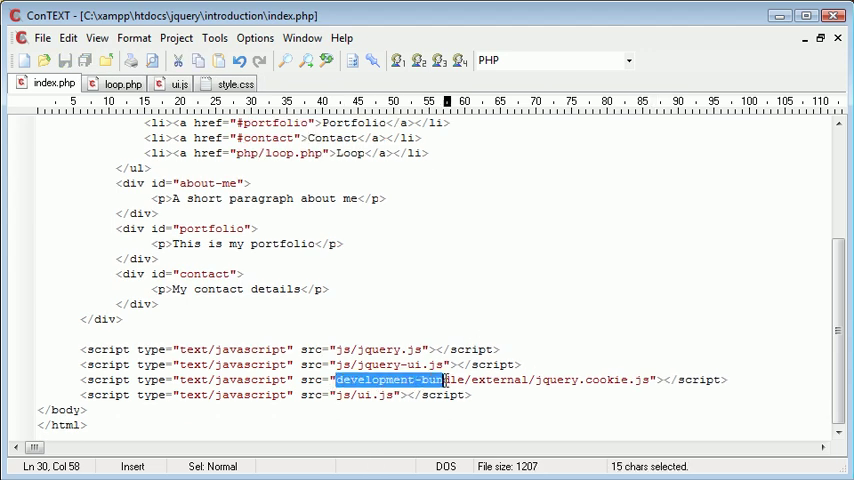
{"action": "left_click", "coordinate": [452, 364]}
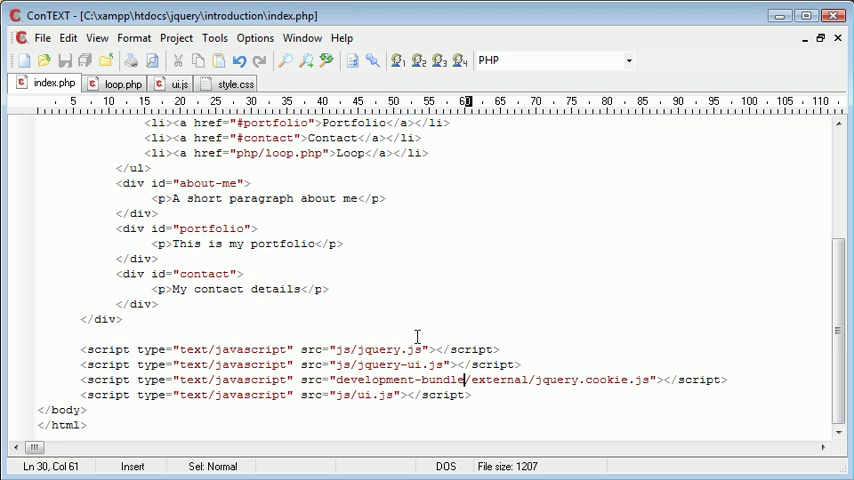
{"action": "mouse_move", "coordinate": [352, 400]}
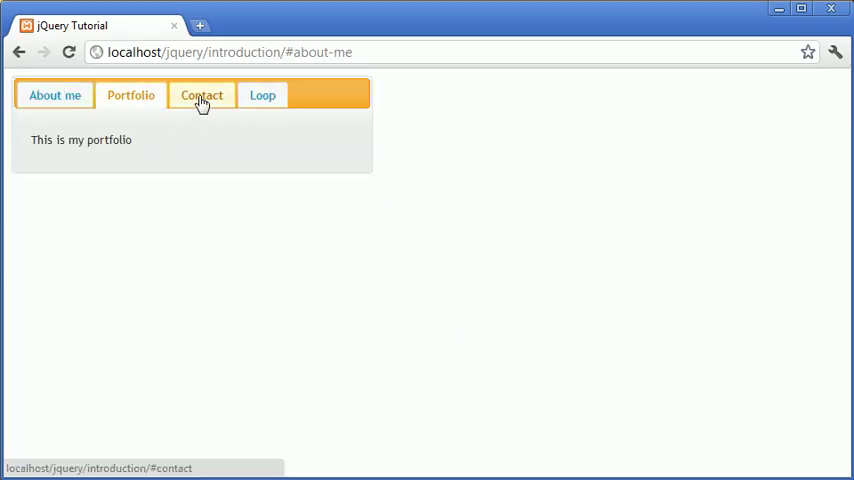
Choose Contact and reload to confirm it stays selected after refresh
{"action": "left_click", "coordinate": [200, 96]}
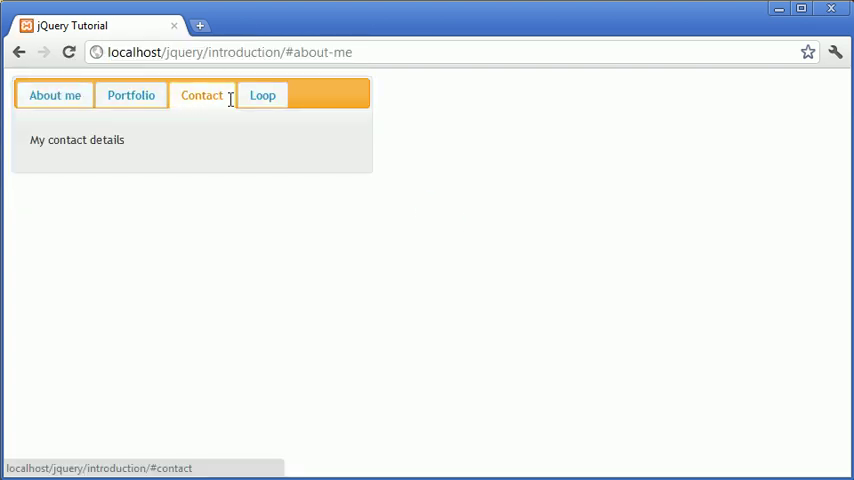
{"action": "left_click", "coordinate": [56, 96]}
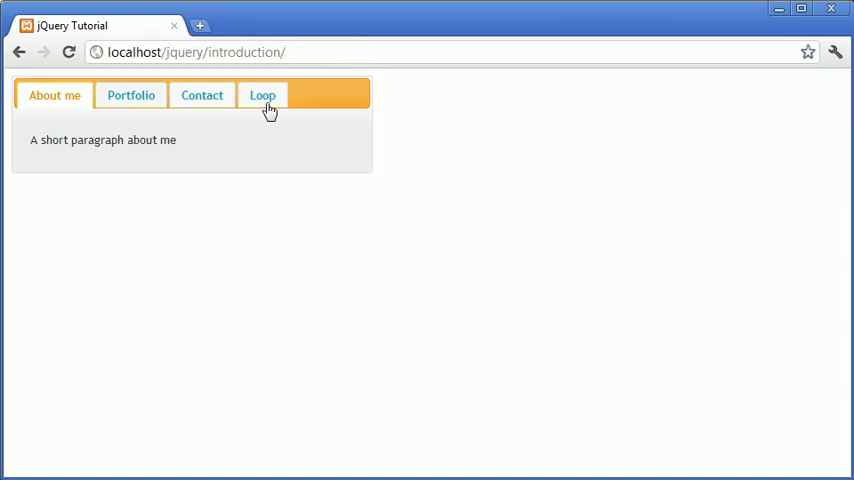
{"action": "left_click", "coordinate": [200, 96]}
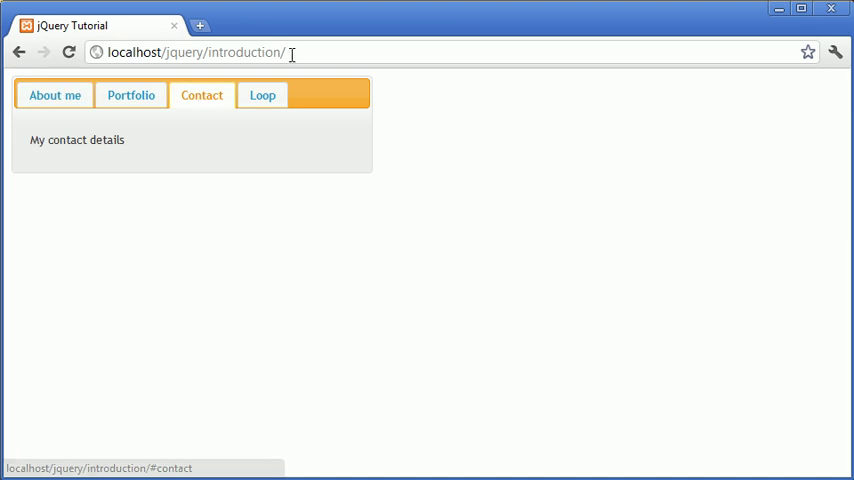
{"action": "mouse_move", "coordinate": [172, 88]}
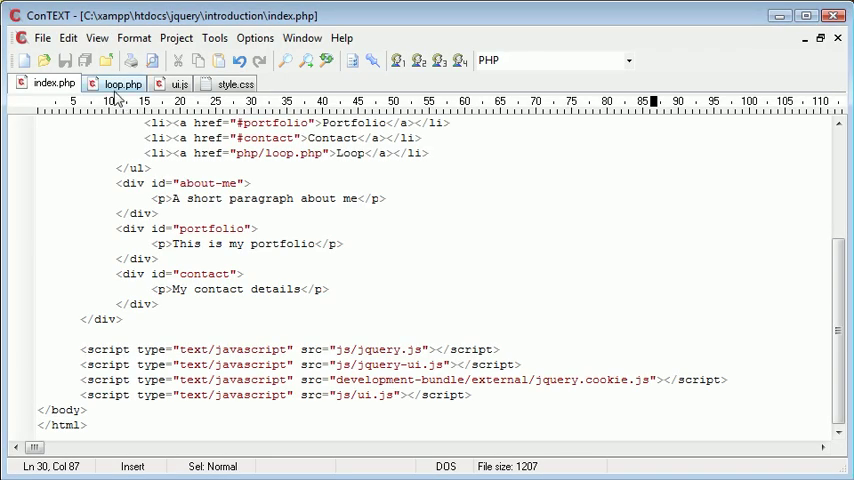
Highlight the cookie: { expires: 2 } option in ui.js for review
{"action": "left_click", "coordinate": [112, 84]}
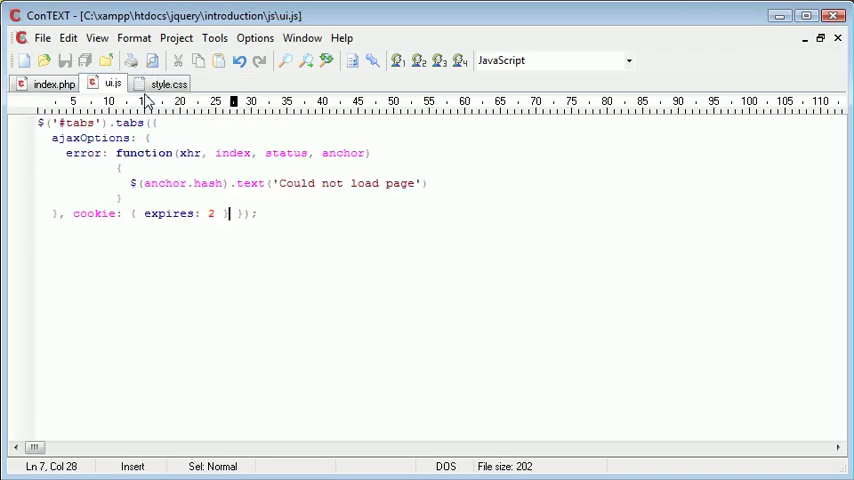
{"action": "left_click_drag", "start_coordinate": [72, 212], "coordinate": [228, 212]}
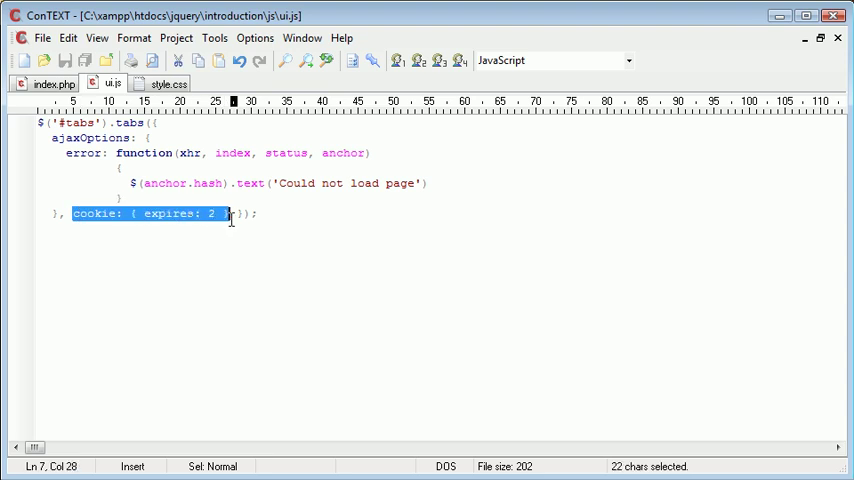
{"action": "double_click", "coordinate": [168, 212]}
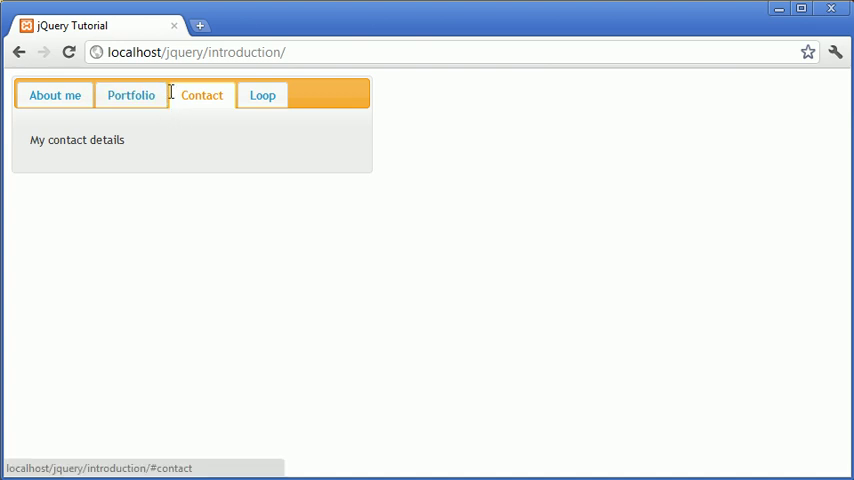
{"action": "mouse_move", "coordinate": [292, 88]}
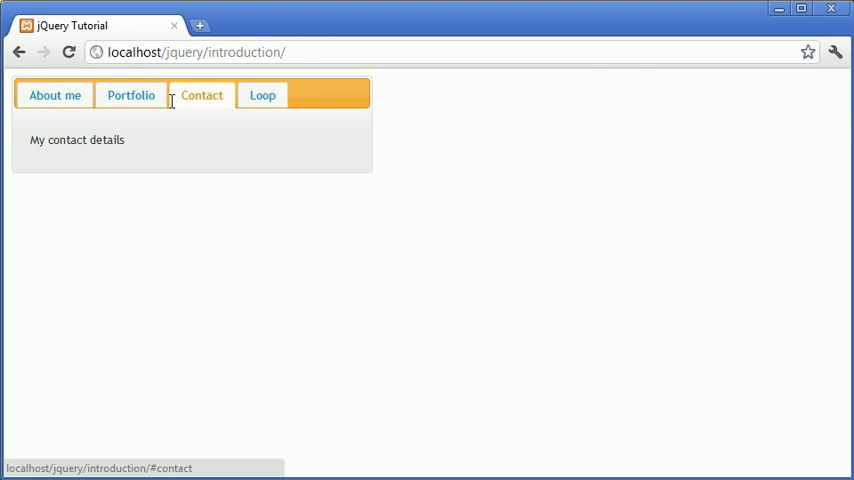
Switch to the Portfolio tab and reload the page, confirming Portfolio stays selected
{"action": "double_click", "coordinate": [76, 140]}
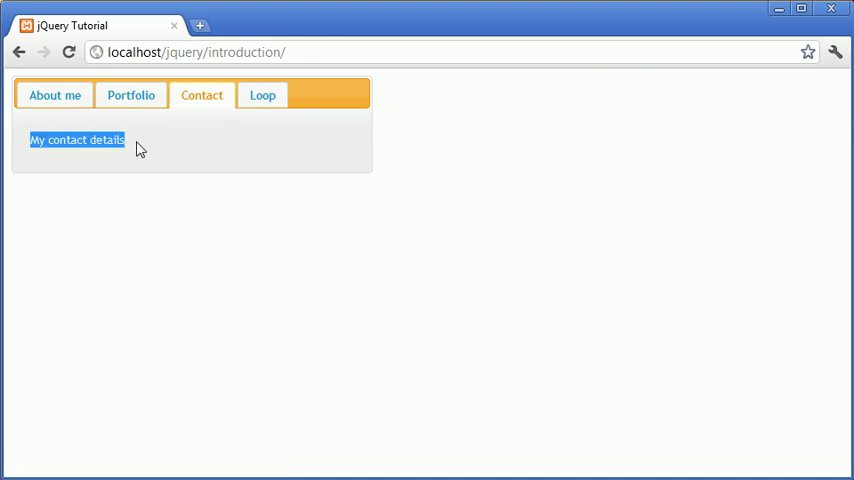
{"action": "left_click", "coordinate": [132, 96]}
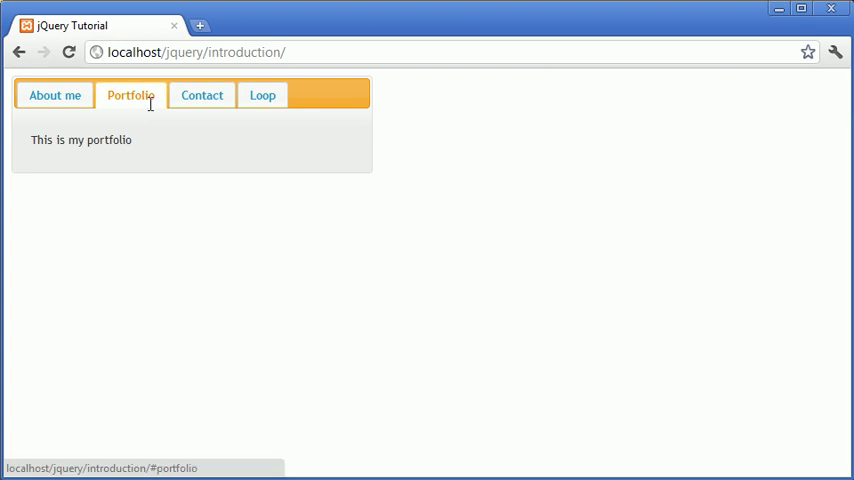
{"action": "mouse_move", "coordinate": [368, 218]}
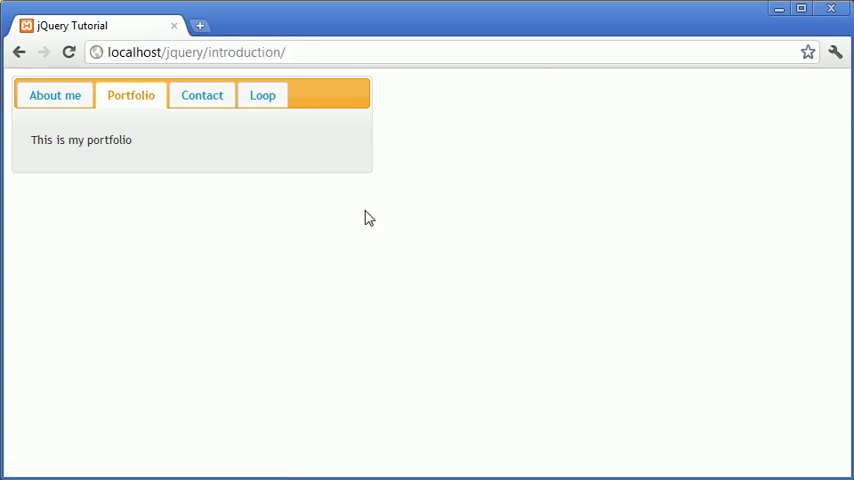
{"action": "mouse_move", "coordinate": [364, 220]}
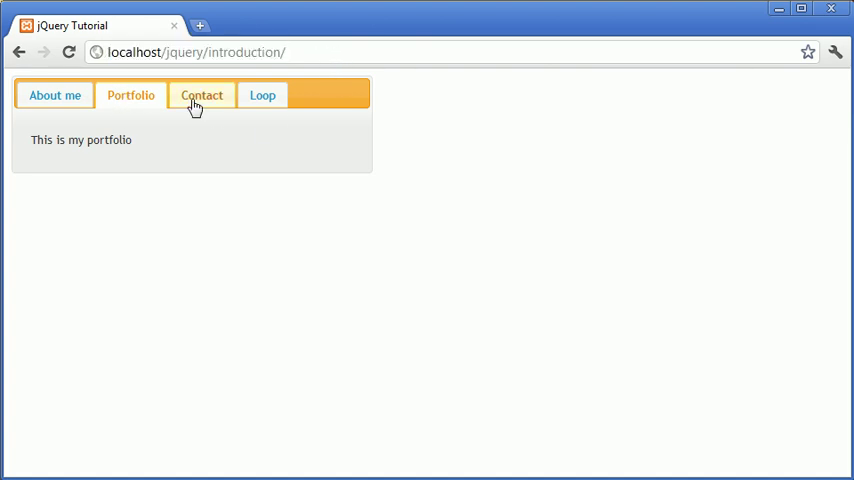
{"action": "right_click", "coordinate": [448, 156]}
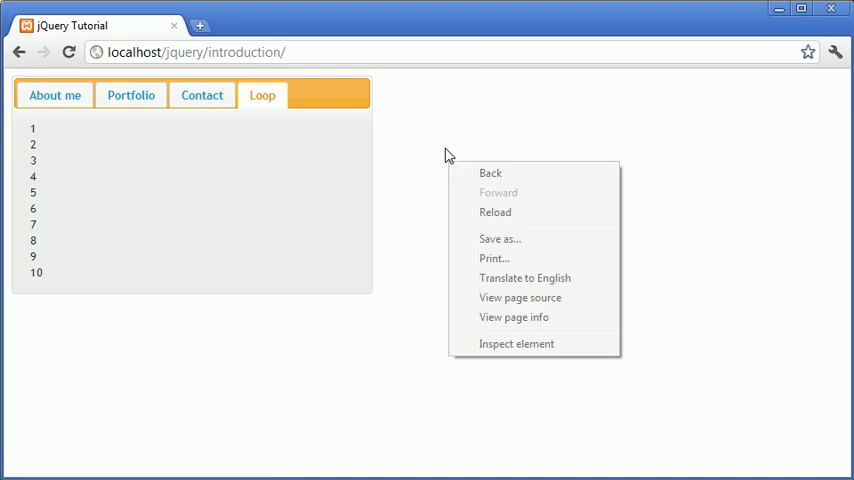
{"action": "left_click", "coordinate": [132, 96]}
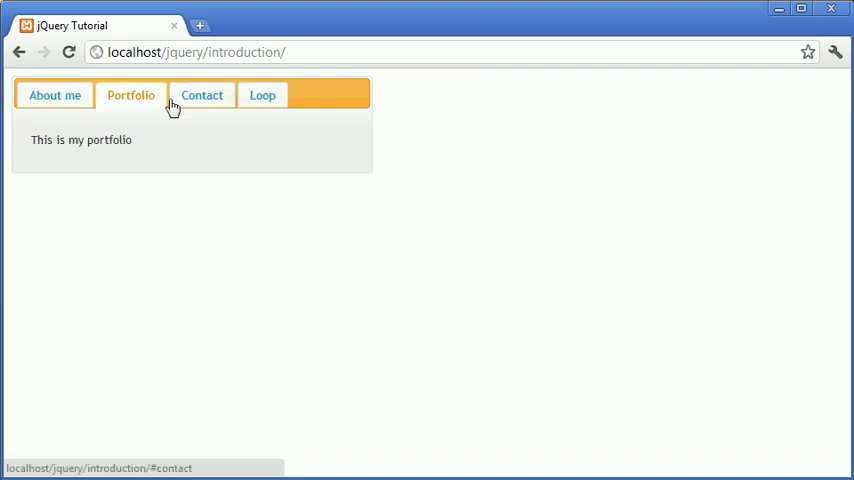
Cycle through the Contact and About me tabs, ending back on Portfolio
{"action": "left_click", "coordinate": [200, 94]}
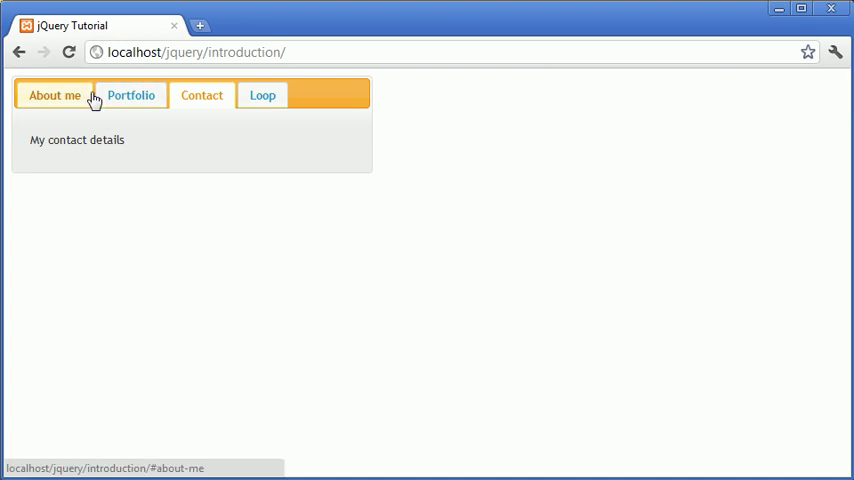
{"action": "left_click", "coordinate": [54, 96]}
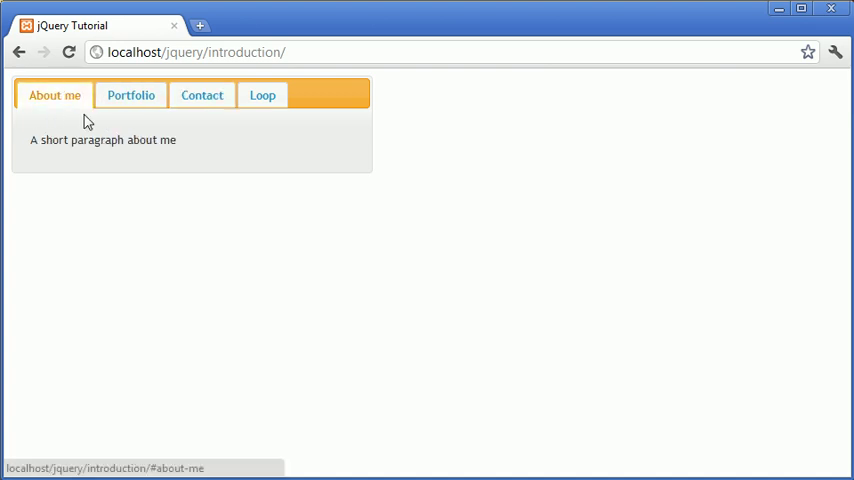
{"action": "mouse_move", "coordinate": [360, 168]}
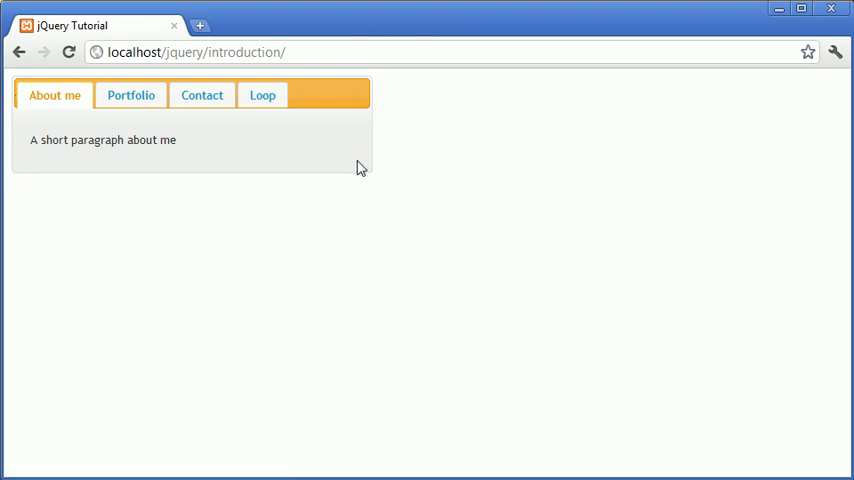
{"action": "left_click", "coordinate": [132, 96]}
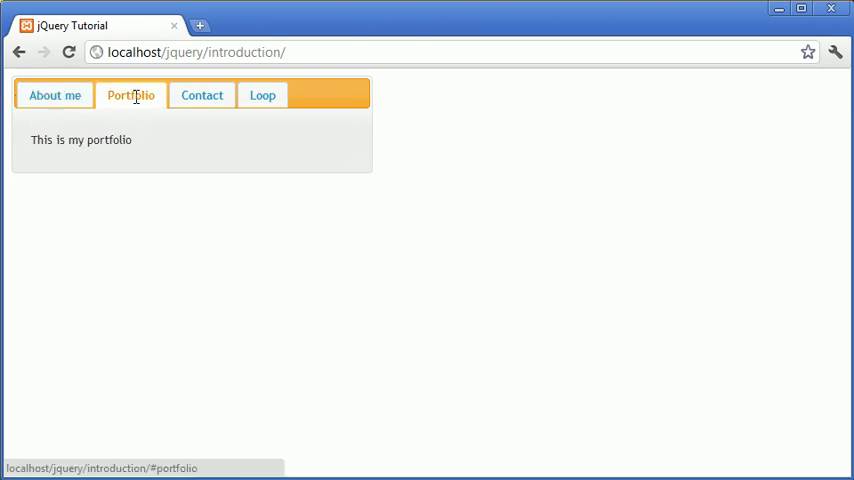
{"action": "mouse_move", "coordinate": [378, 70]}
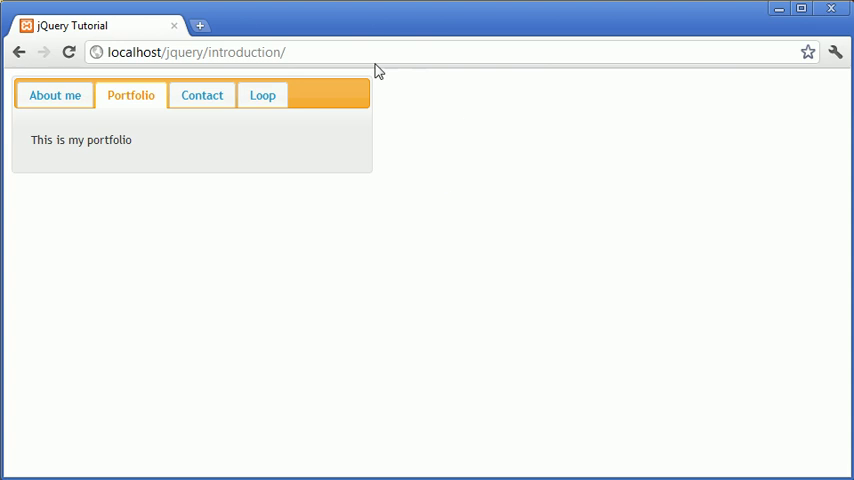
{"action": "mouse_move", "coordinate": [156, 84]}
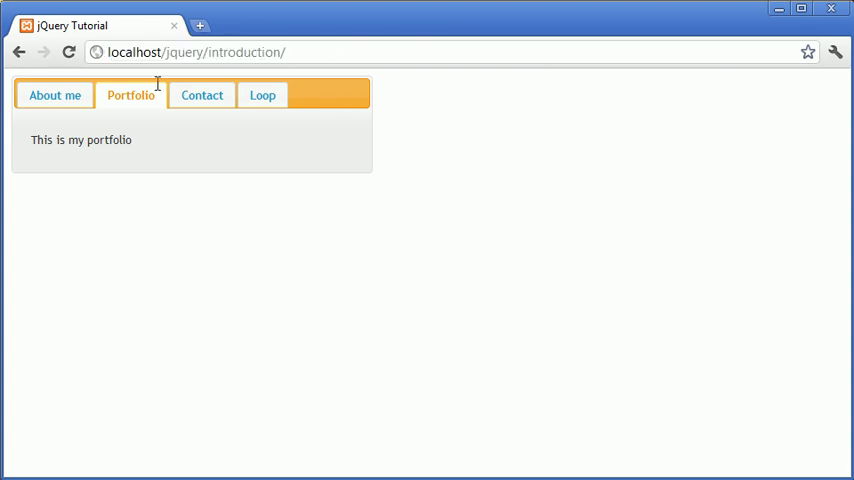
{"action": "mouse_move", "coordinate": [144, 148]}
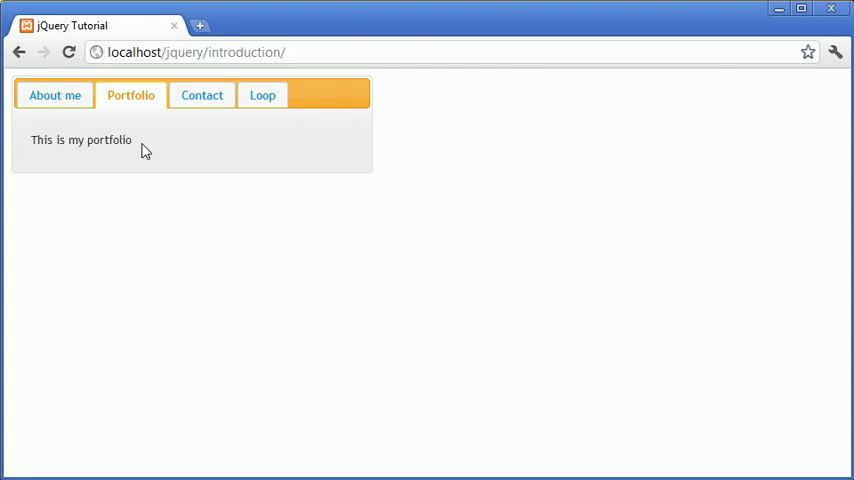
{"action": "mouse_move", "coordinate": [120, 140]}
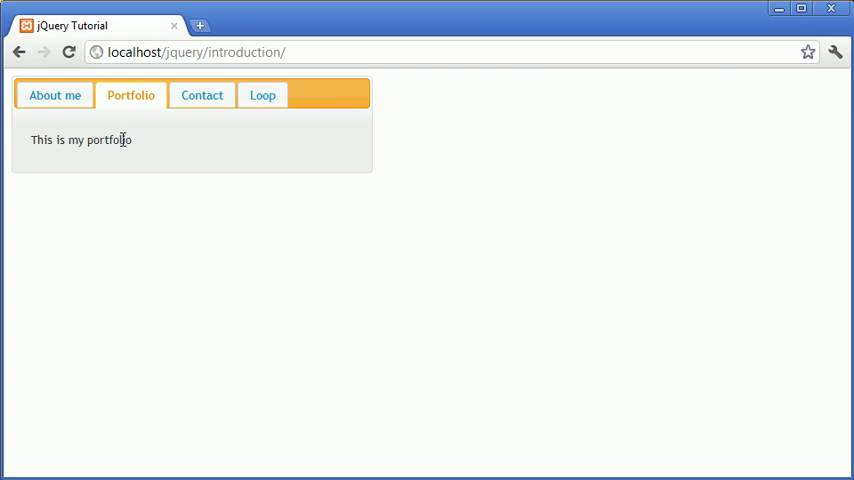
{"action": "mouse_move", "coordinate": [152, 144]}
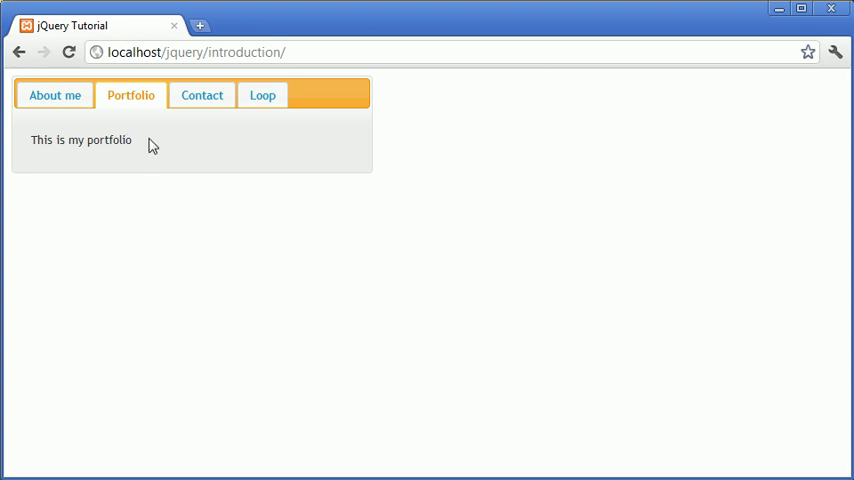
{"action": "mouse_move", "coordinate": [140, 136]}
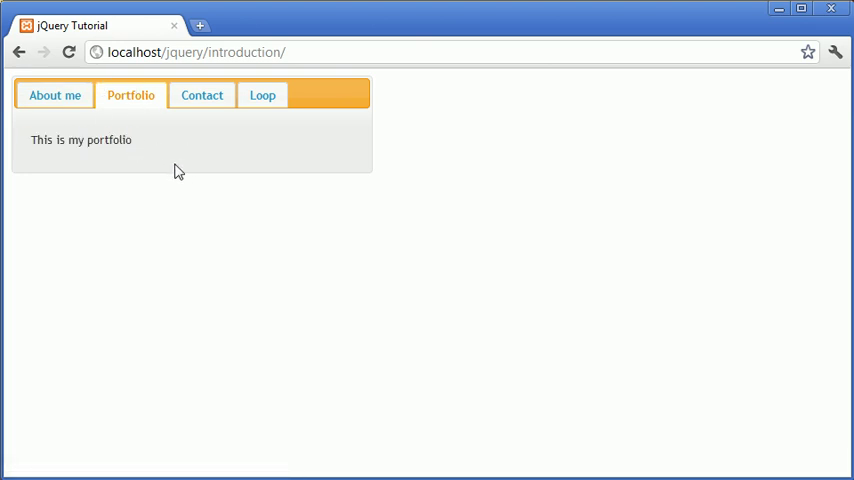
{"action": "mouse_move", "coordinate": [244, 140]}
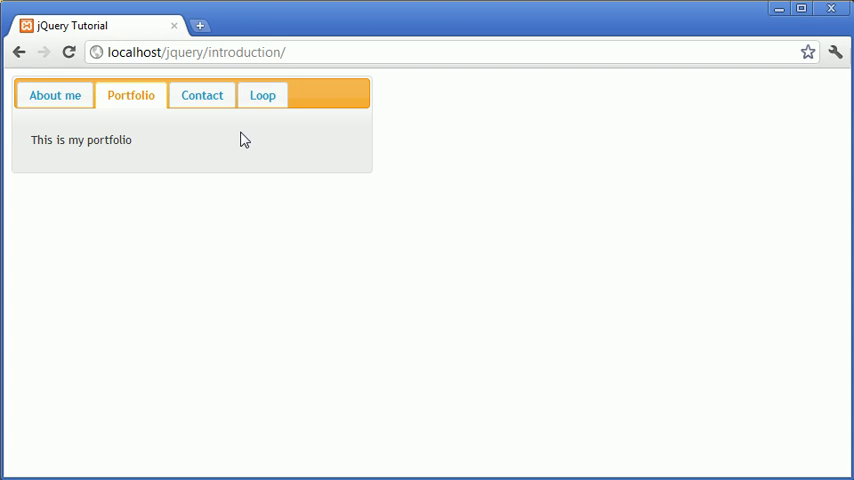
{"action": "mouse_move", "coordinate": [186, 166]}
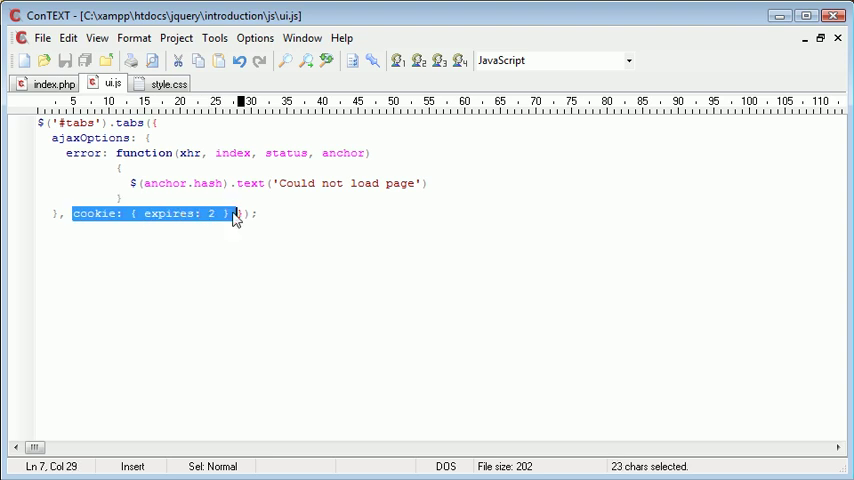
{"action": "left_click", "coordinate": [276, 212]}
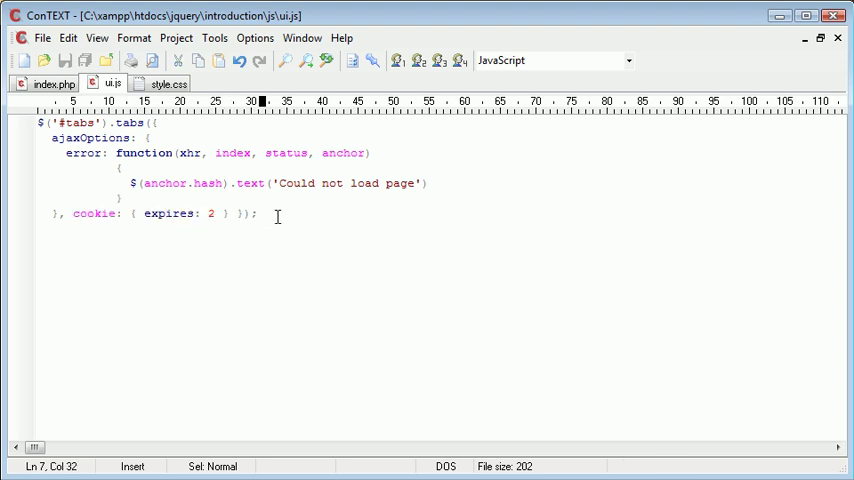
{"action": "mouse_move", "coordinate": [190, 212]}
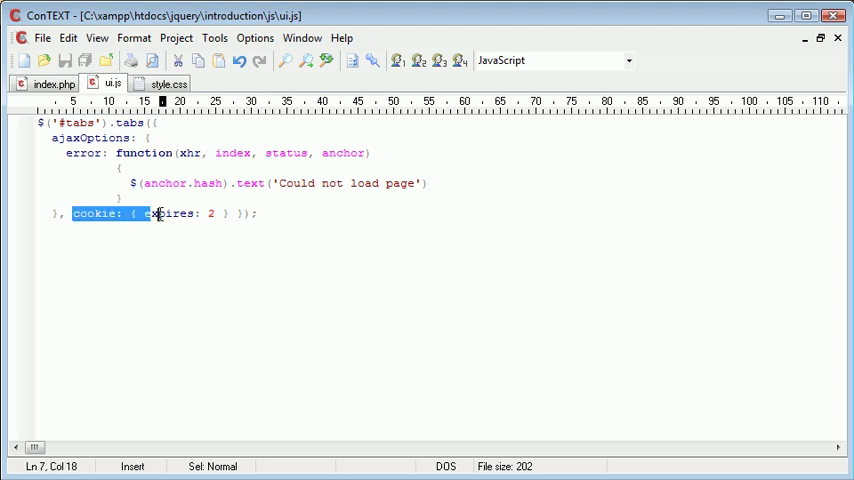
{"action": "left_click", "coordinate": [258, 212]}
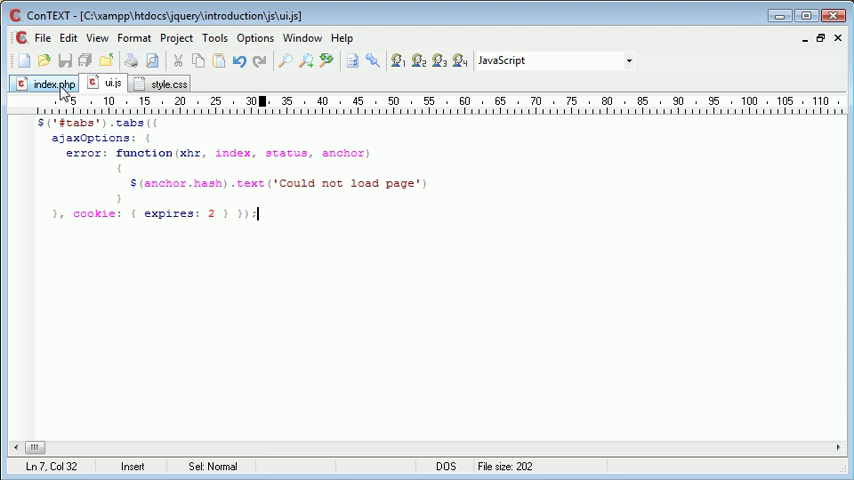
{"action": "left_click", "coordinate": [54, 84]}
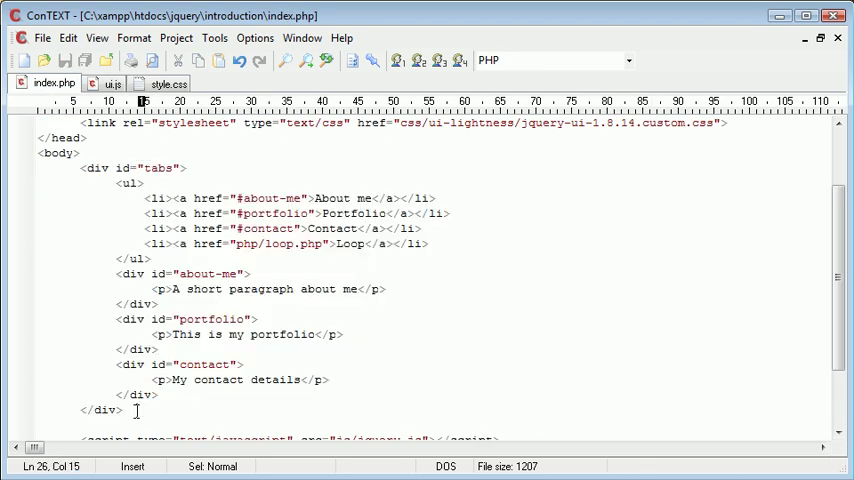
{"action": "left_click", "coordinate": [110, 84]}
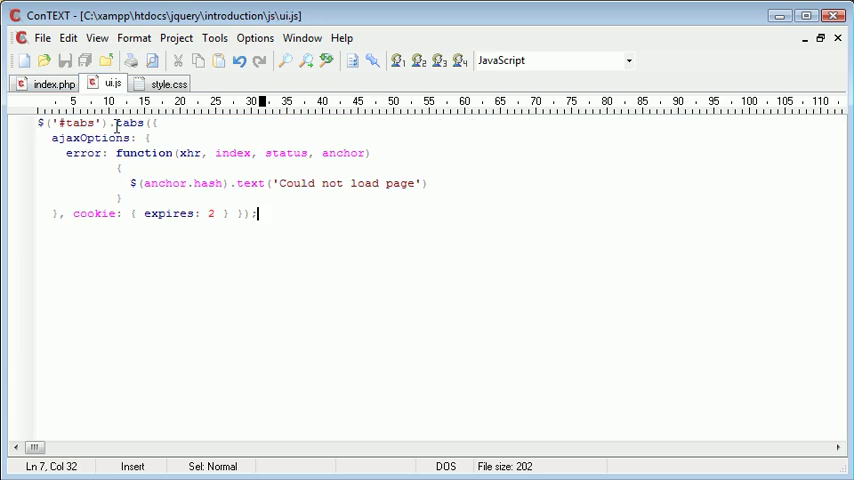
{"action": "left_click", "coordinate": [148, 122]}
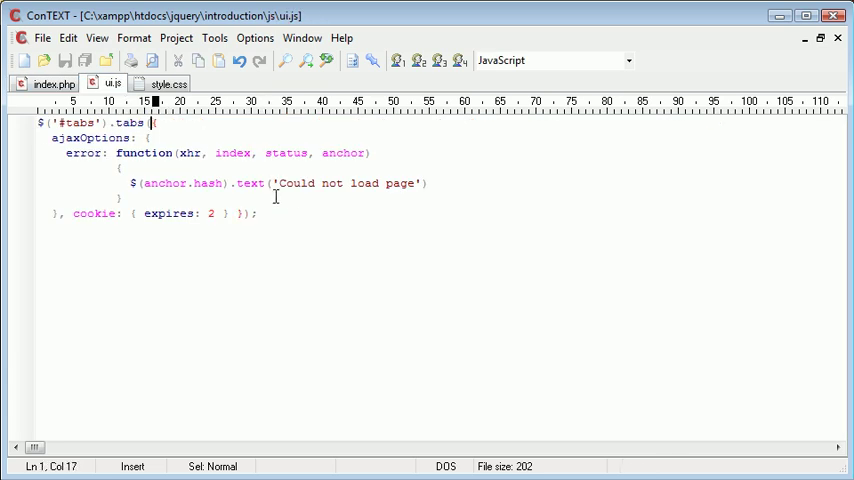
{"action": "left_click", "coordinate": [168, 84]}
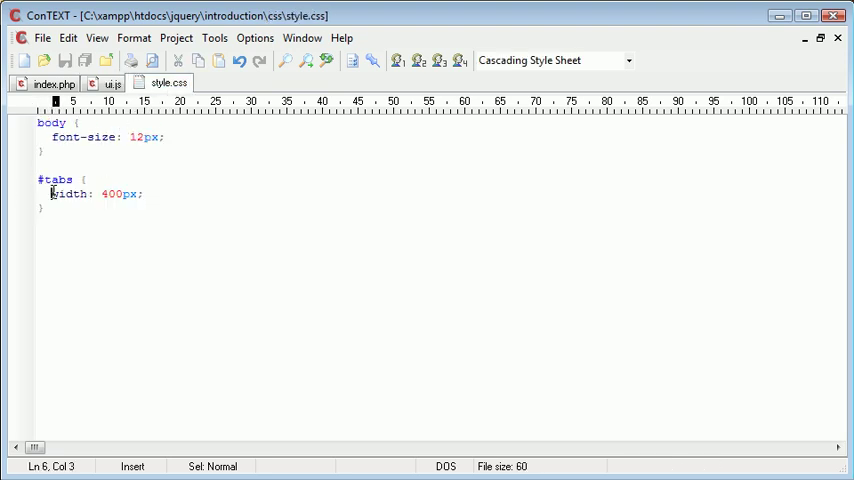
{"action": "left_click", "coordinate": [112, 84]}
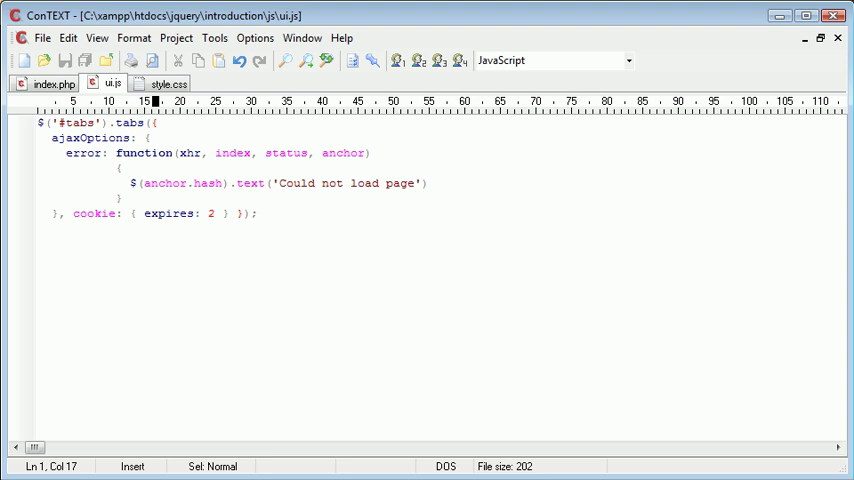